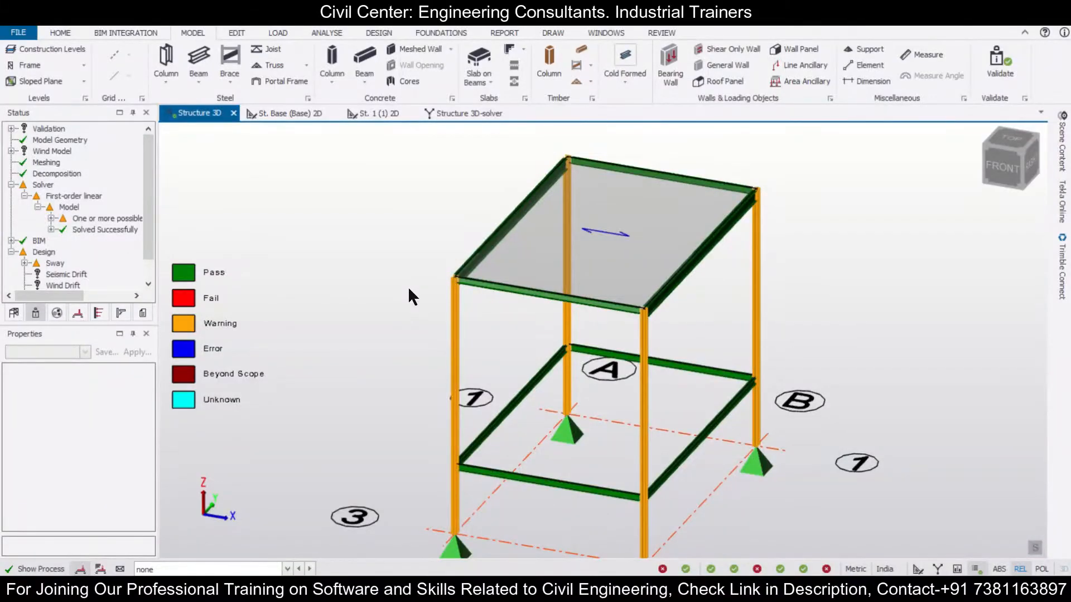
Open Materials from HOME and show the Sections settings with the India head code in use
drag(409, 297, 402, 352)
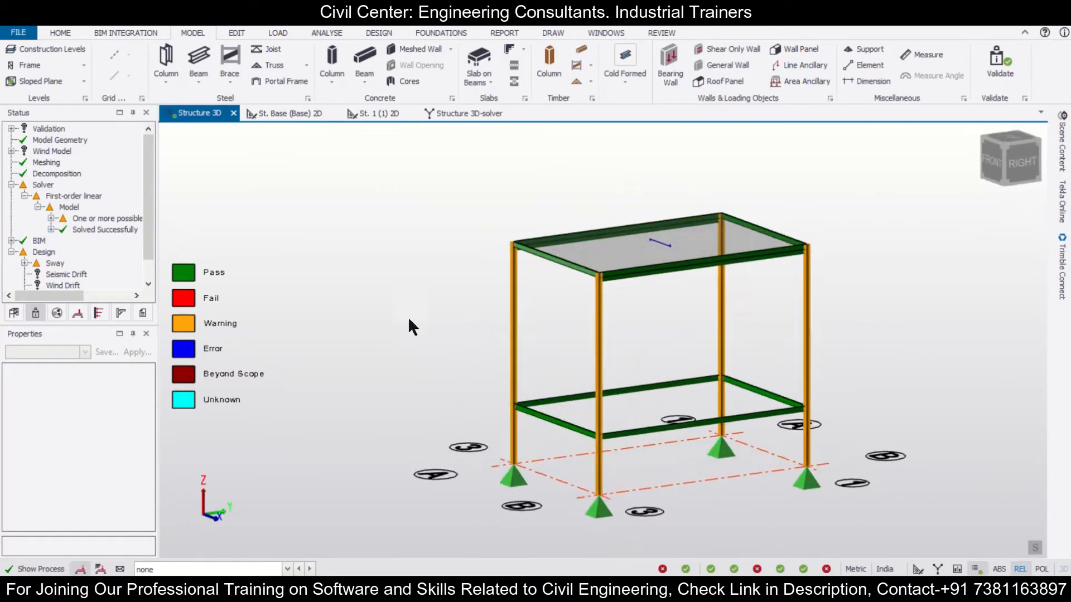
drag(409, 325, 588, 362)
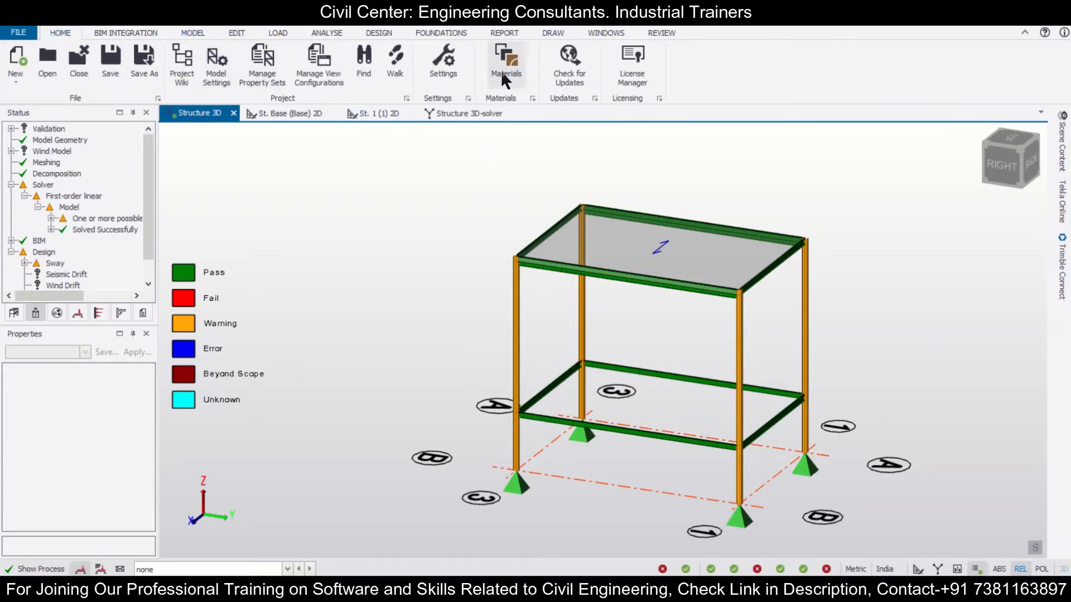
click(505, 60)
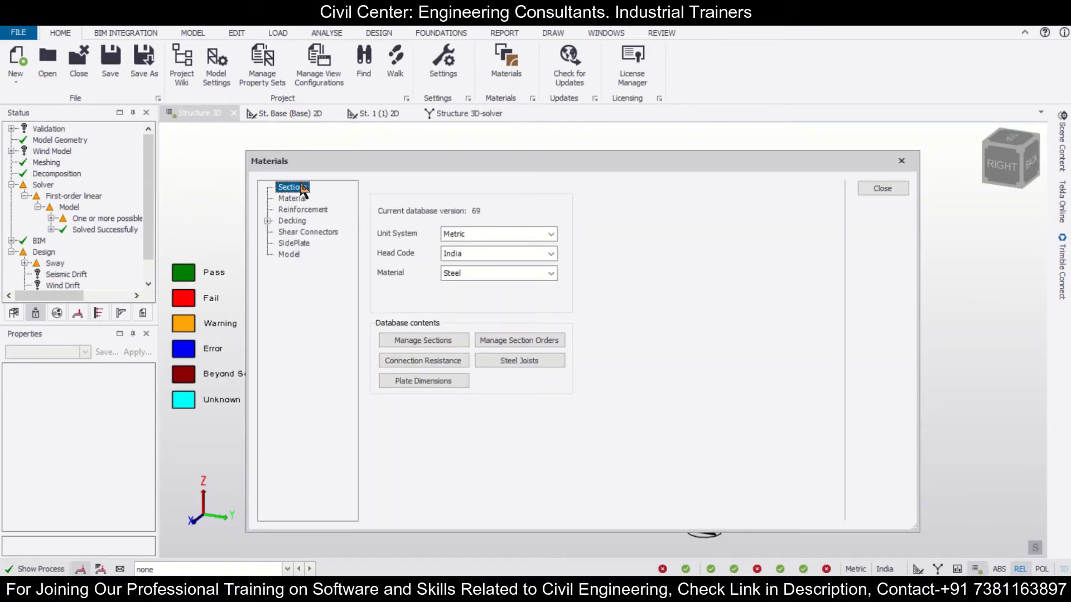
click(550, 253)
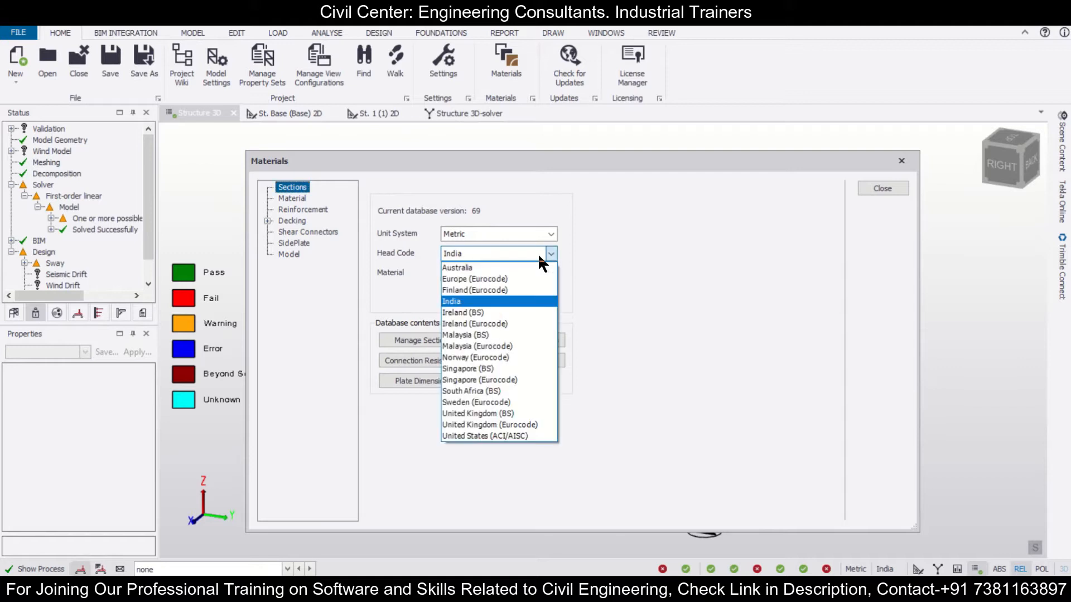
click(450, 301)
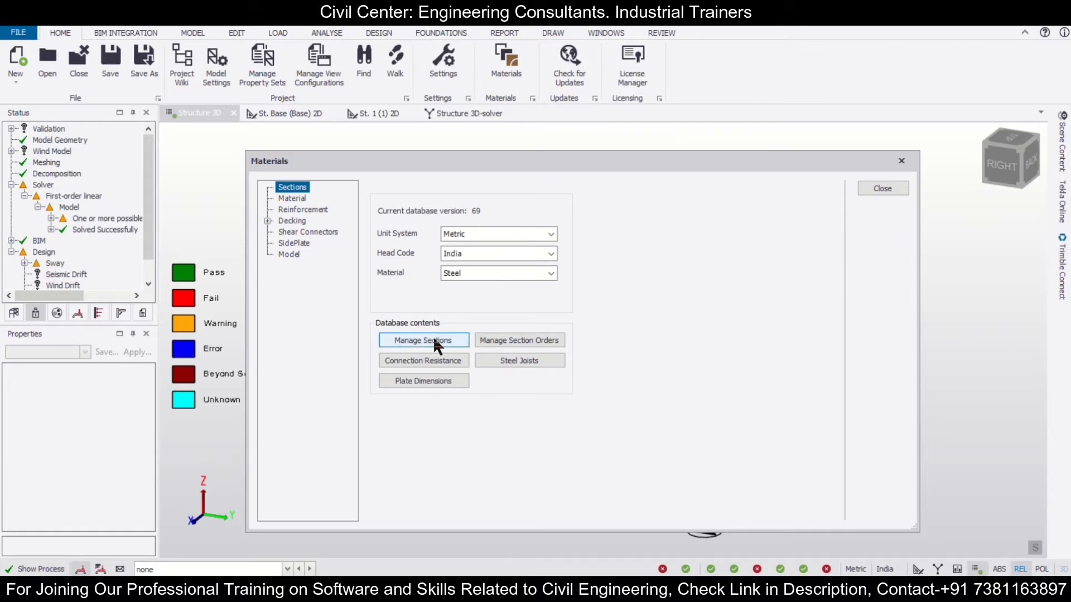
Open Manage Sections and browse the India database down to the empty Double Rolled I Sections category
click(422, 340)
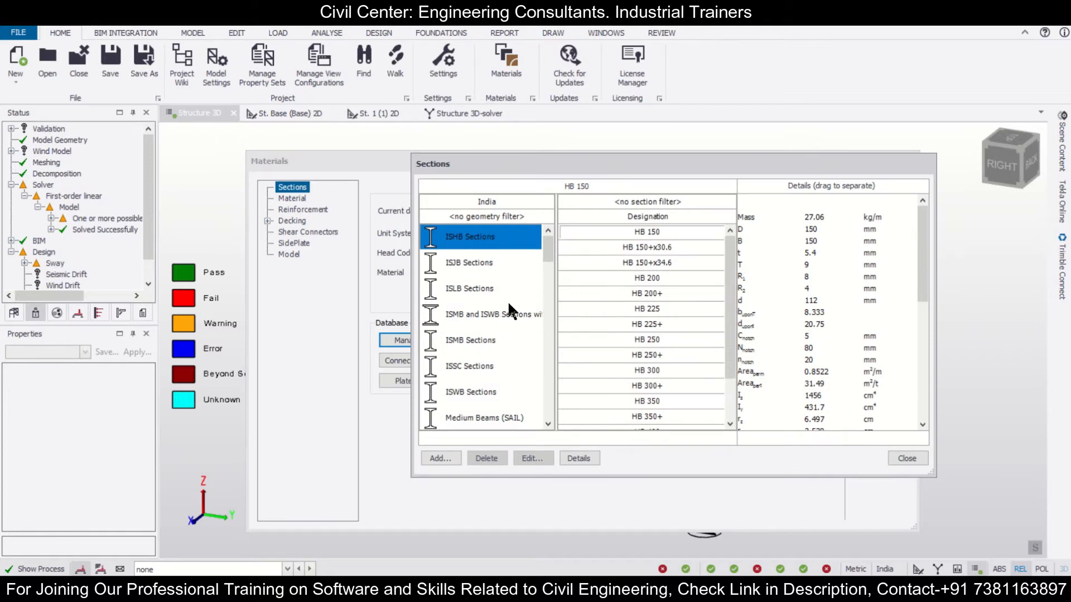
scroll(down, 3)
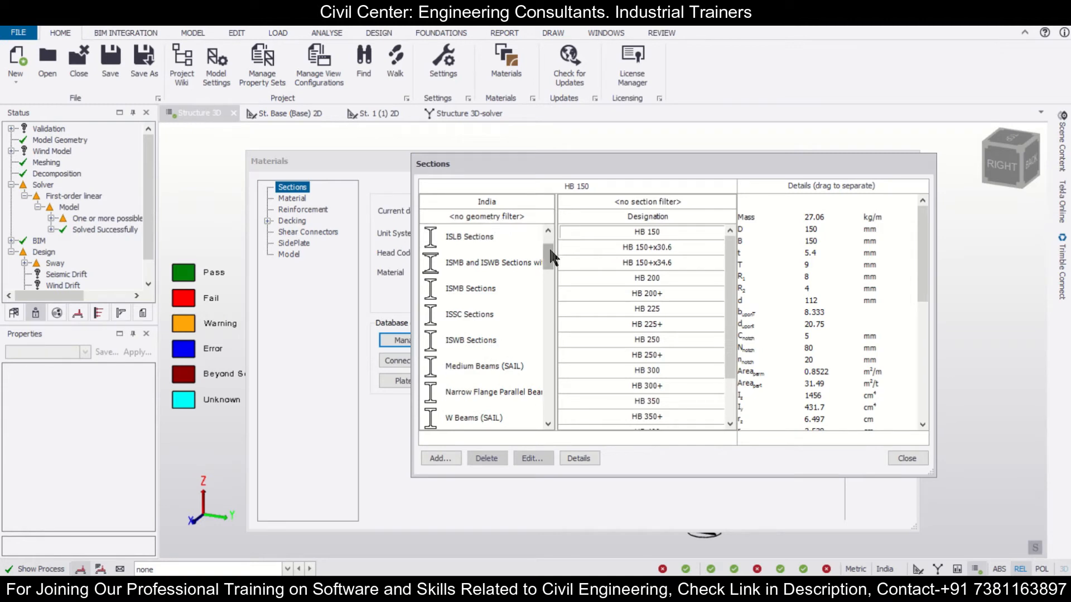
scroll(down, 3)
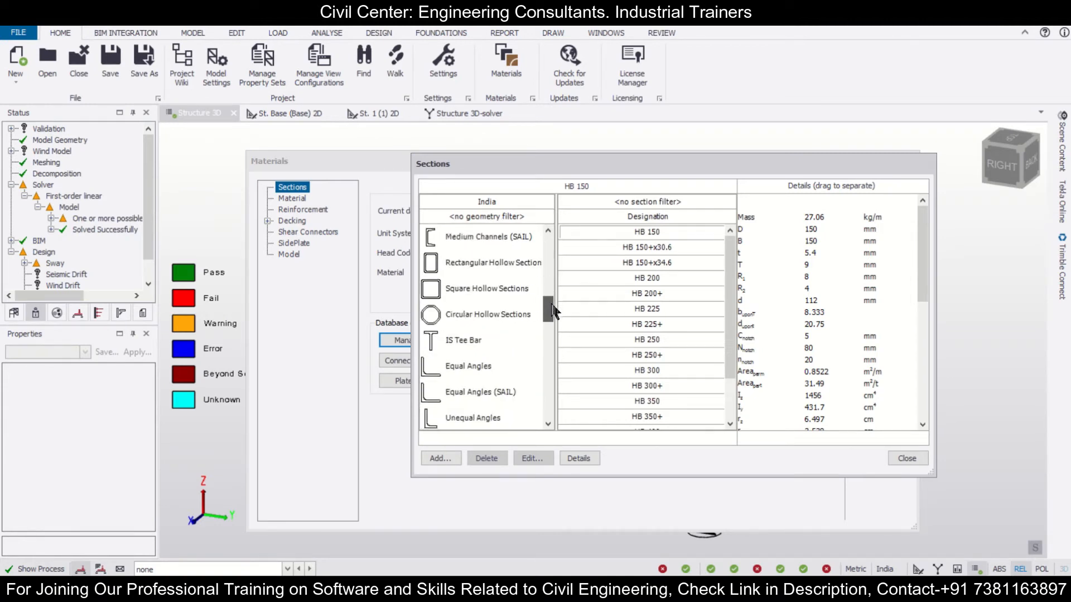
scroll(down, 3)
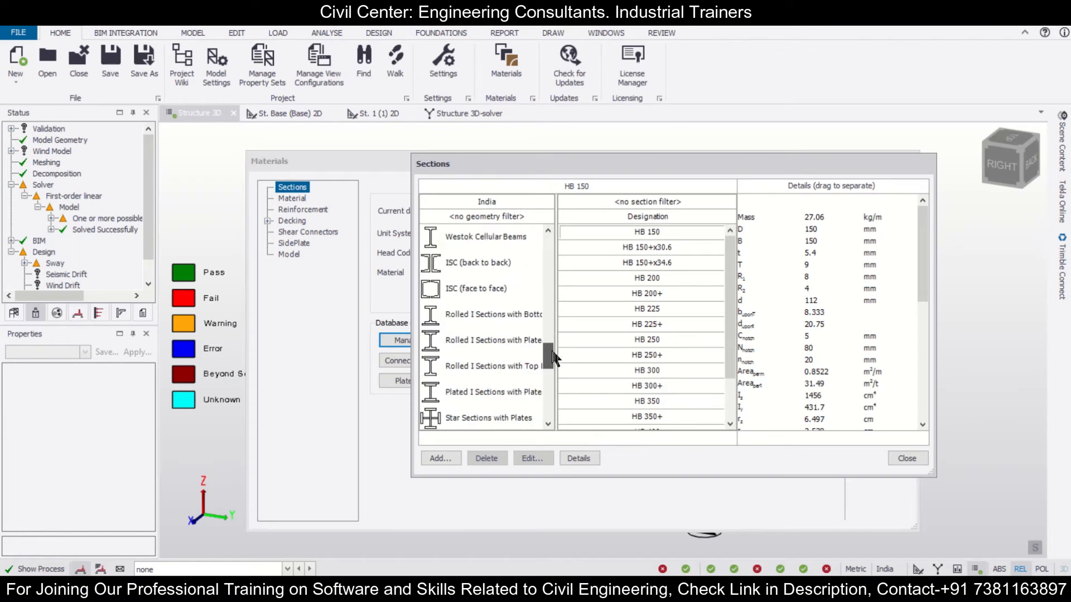
scroll(down, 3)
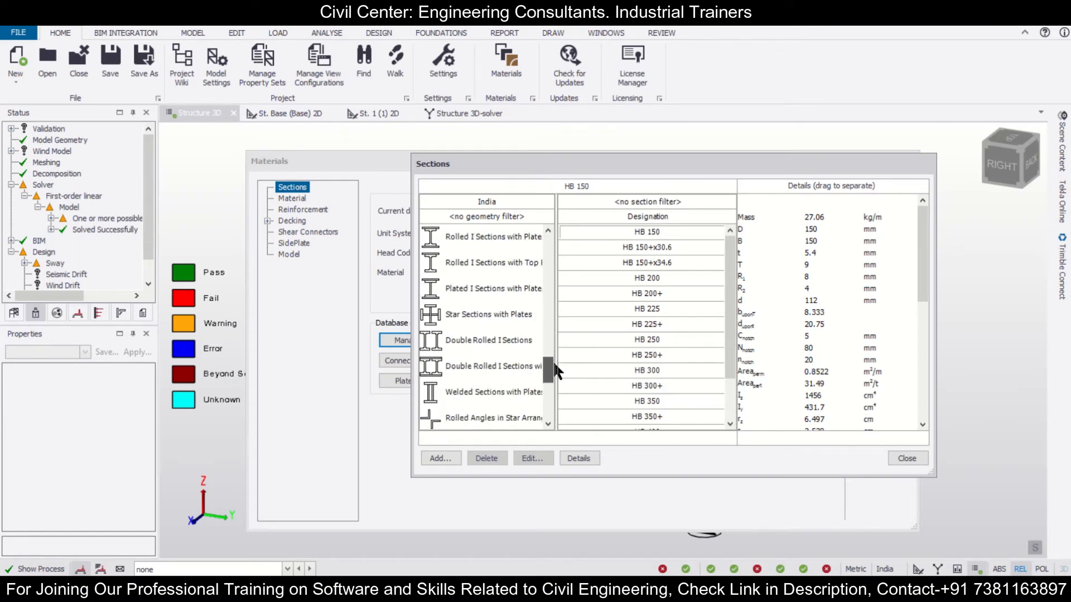
click(488, 340)
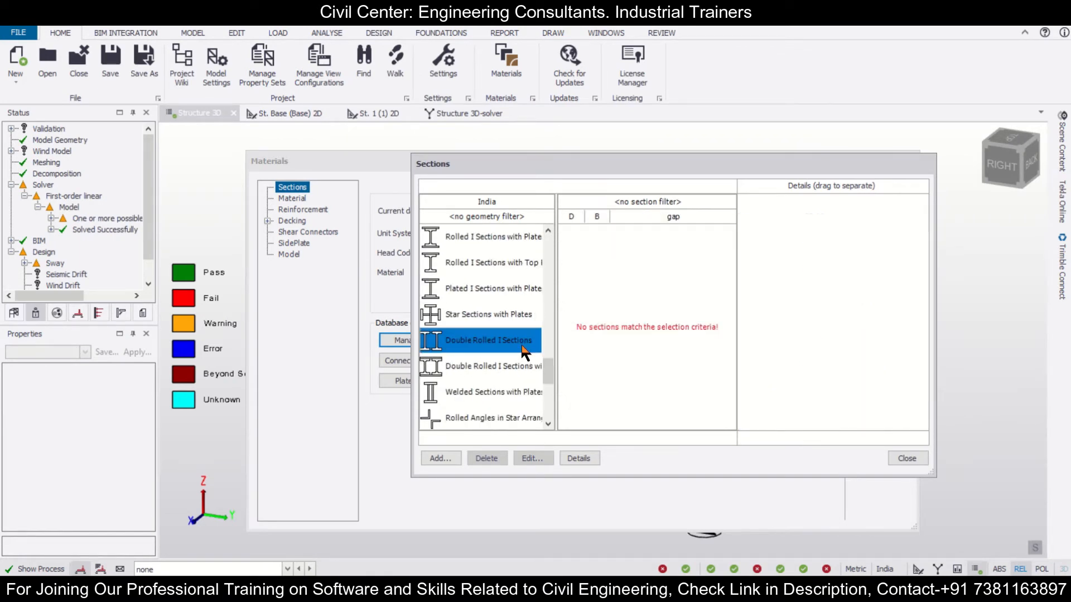
click(486, 366)
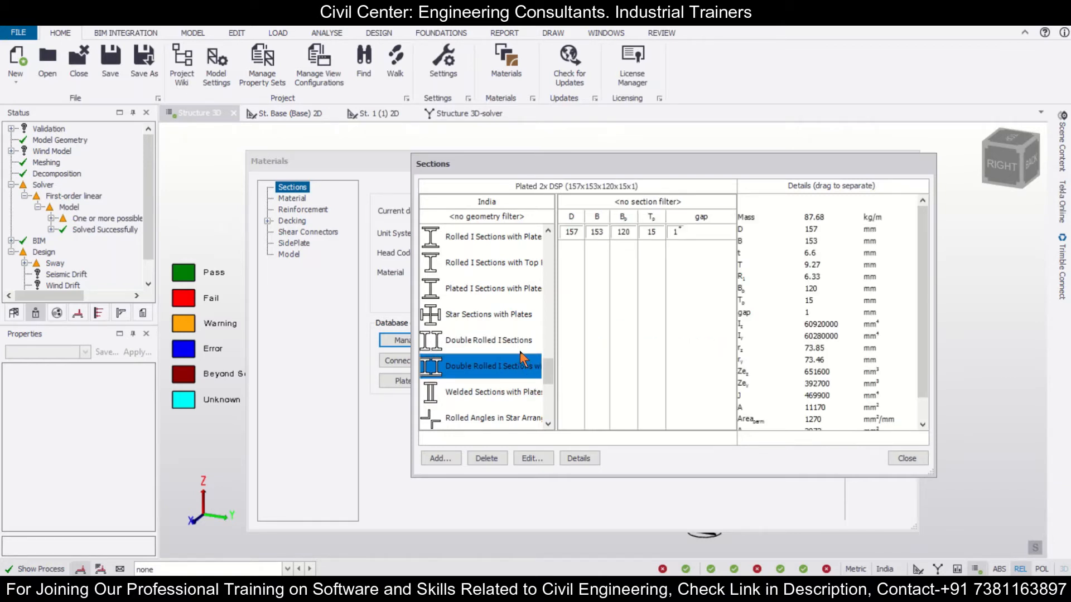
click(487, 340)
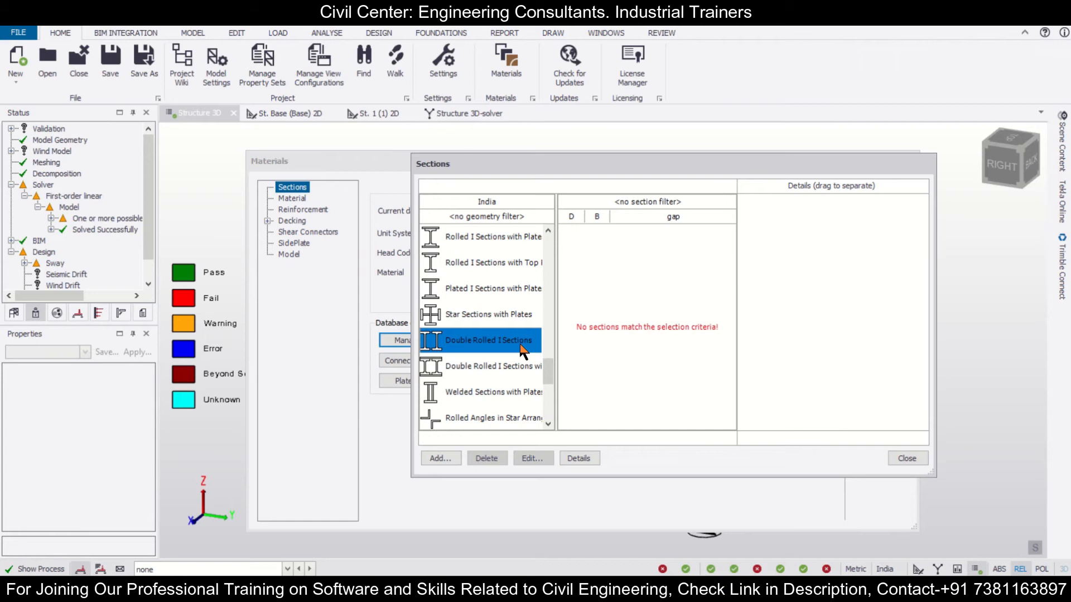
mouse_move(478, 448)
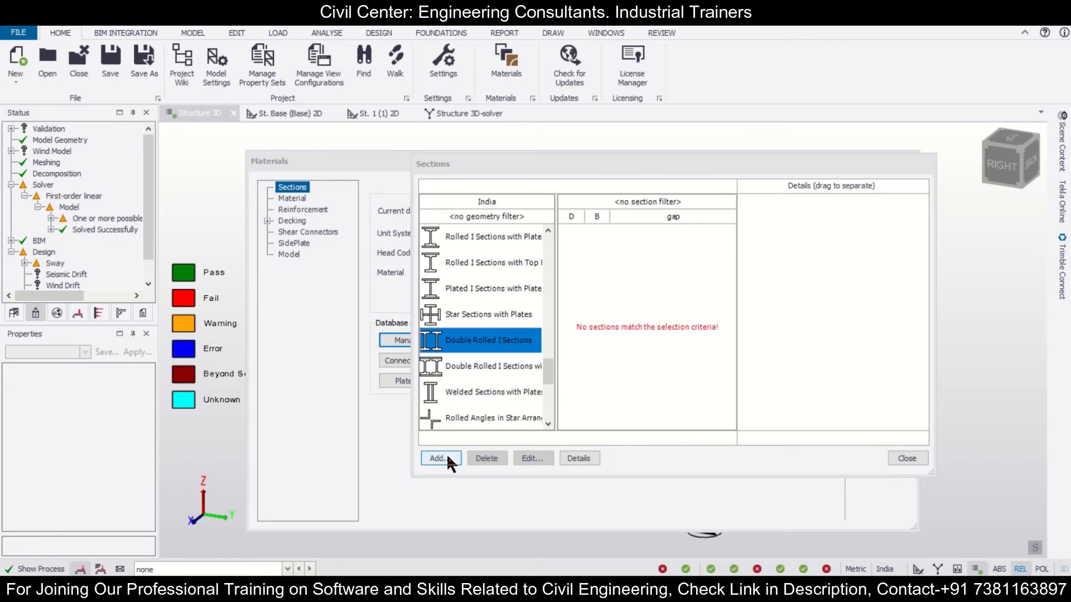
Add a compound section from ISP WPB 300x300x88.34 (Wide Flange Parallel Beams) with a 1 mm gap
click(437, 458)
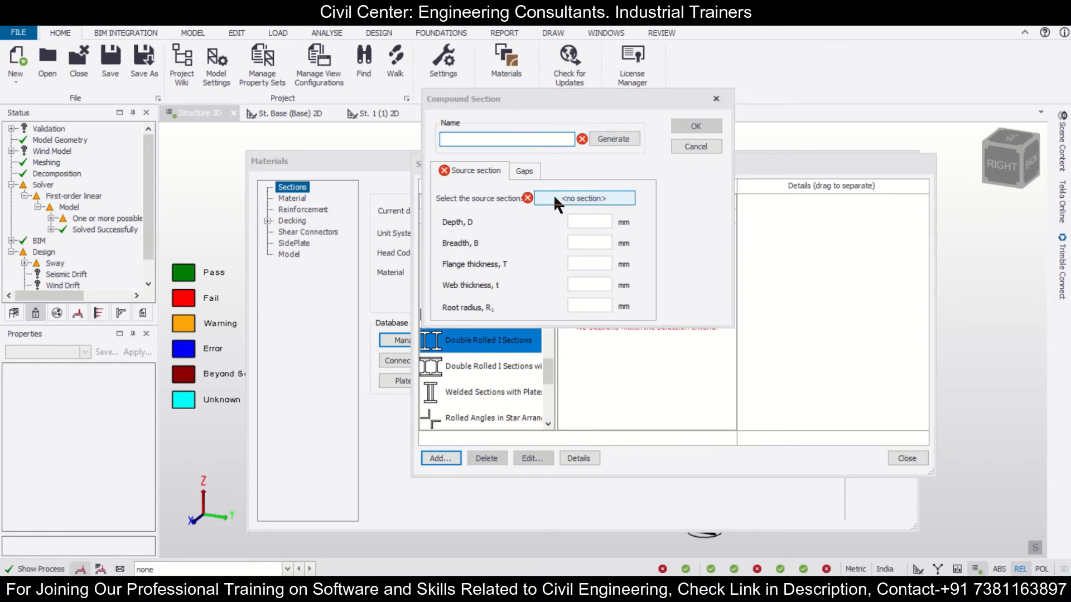
click(584, 198)
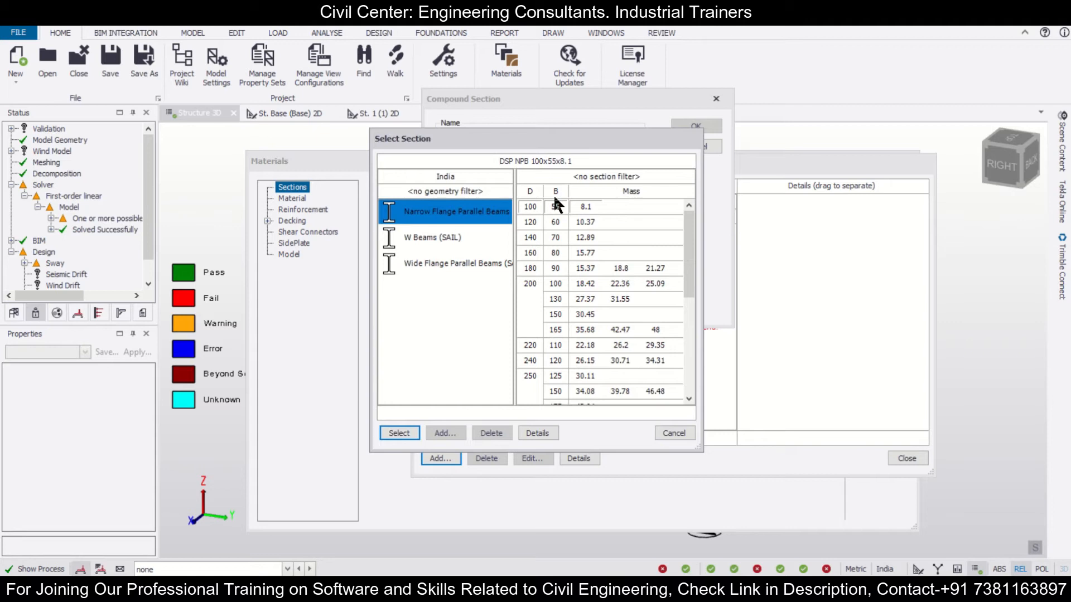
click(451, 264)
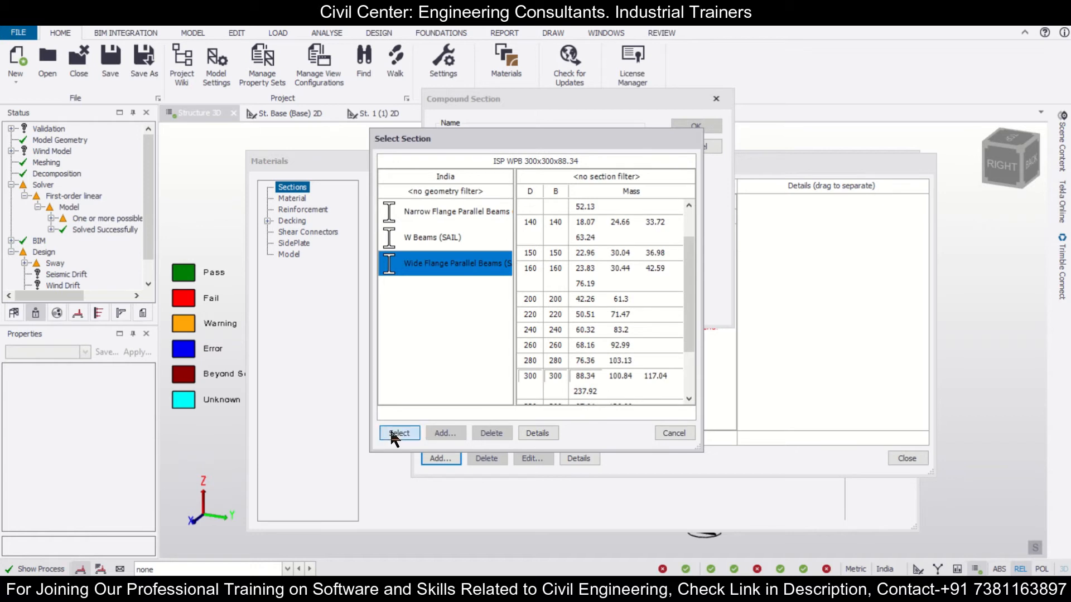
click(399, 433)
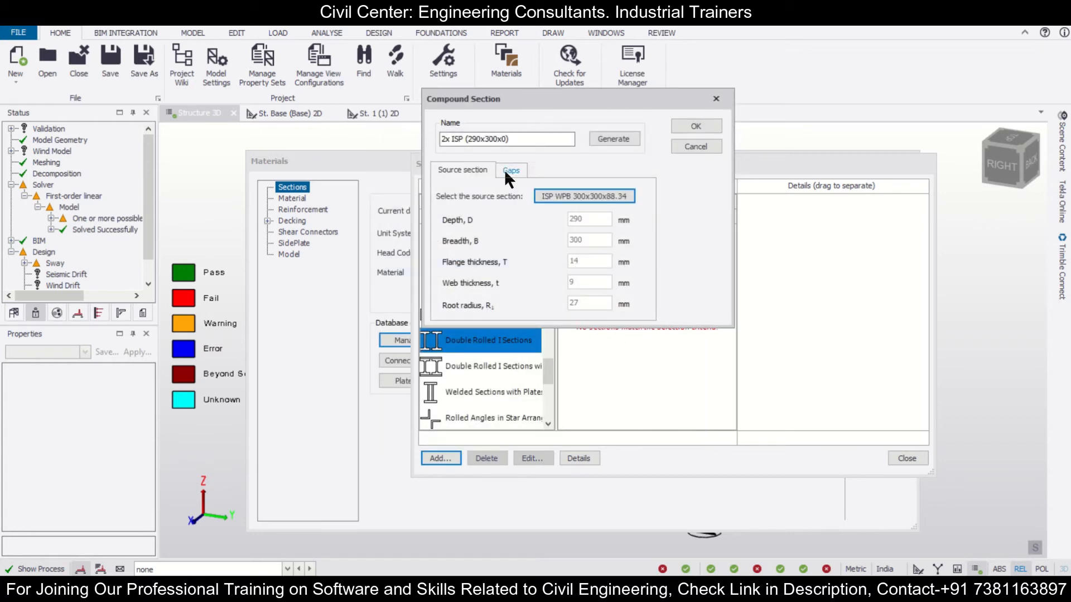
click(512, 170)
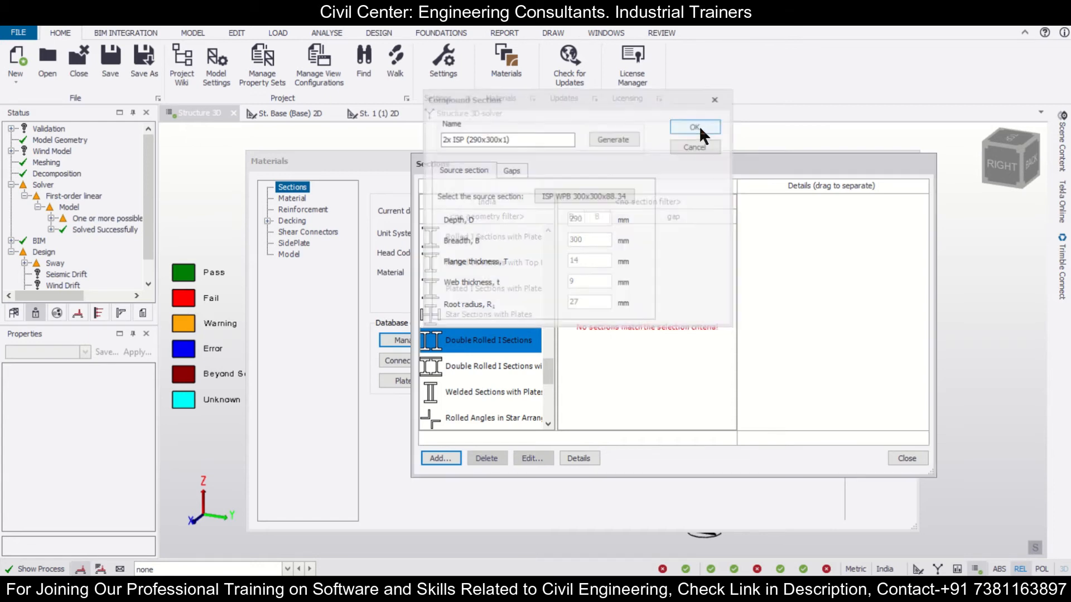
Save 2x ISP (290x300x1) to the database, listing it with mass 176.7 kg/m
click(695, 127)
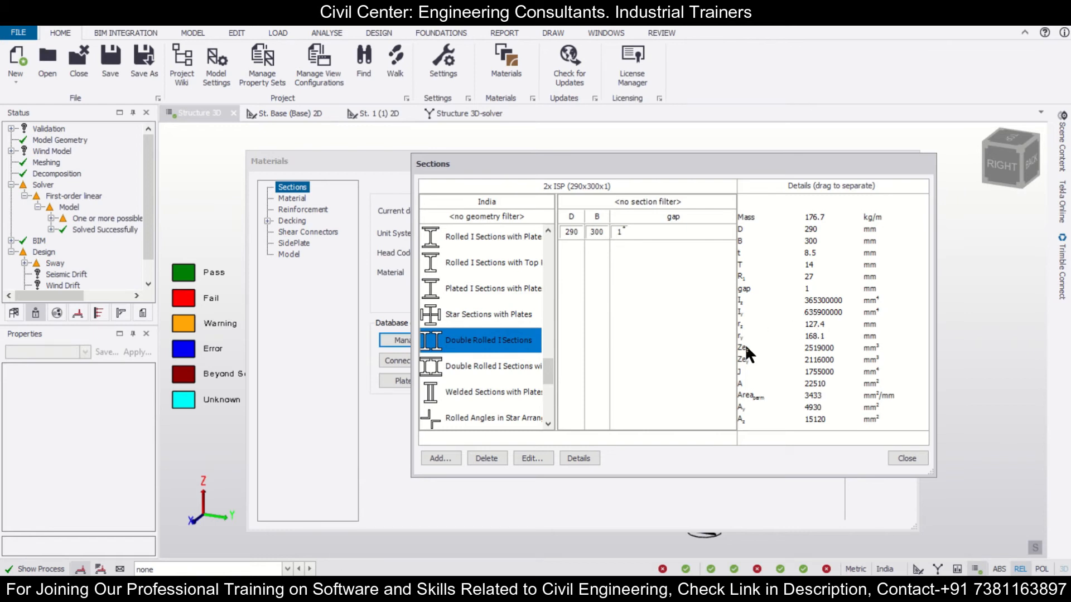
mouse_move(796, 380)
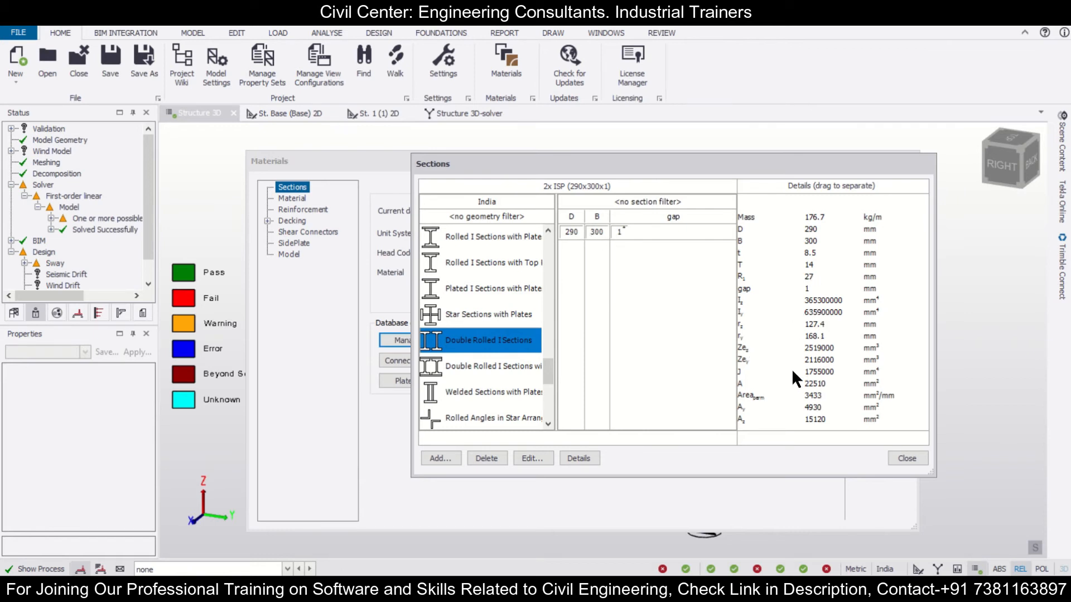
mouse_move(763, 356)
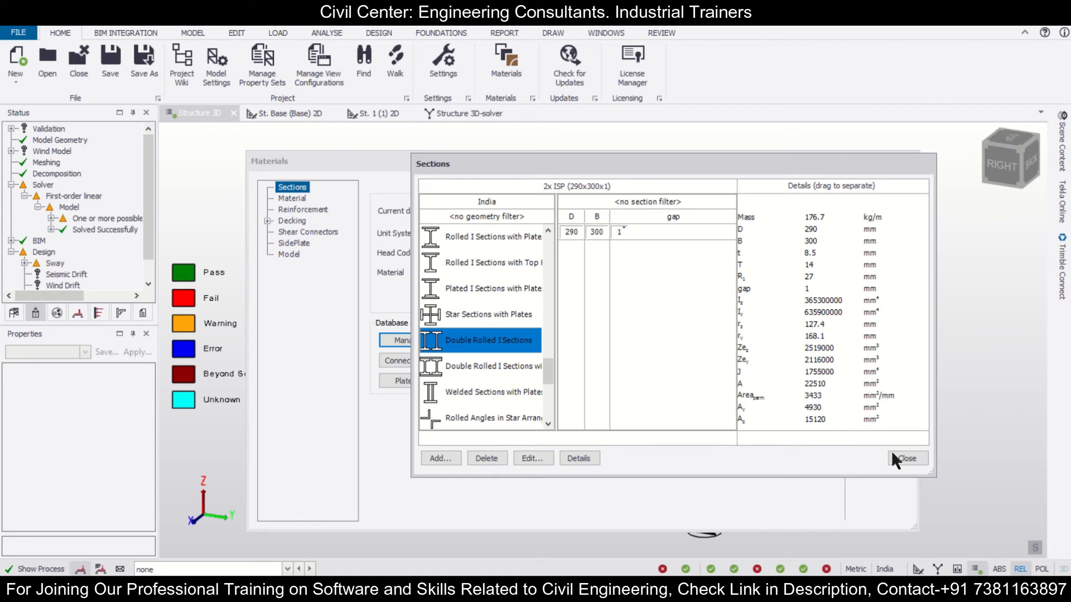
Close the Sections manager and return to the Materials settings
click(905, 459)
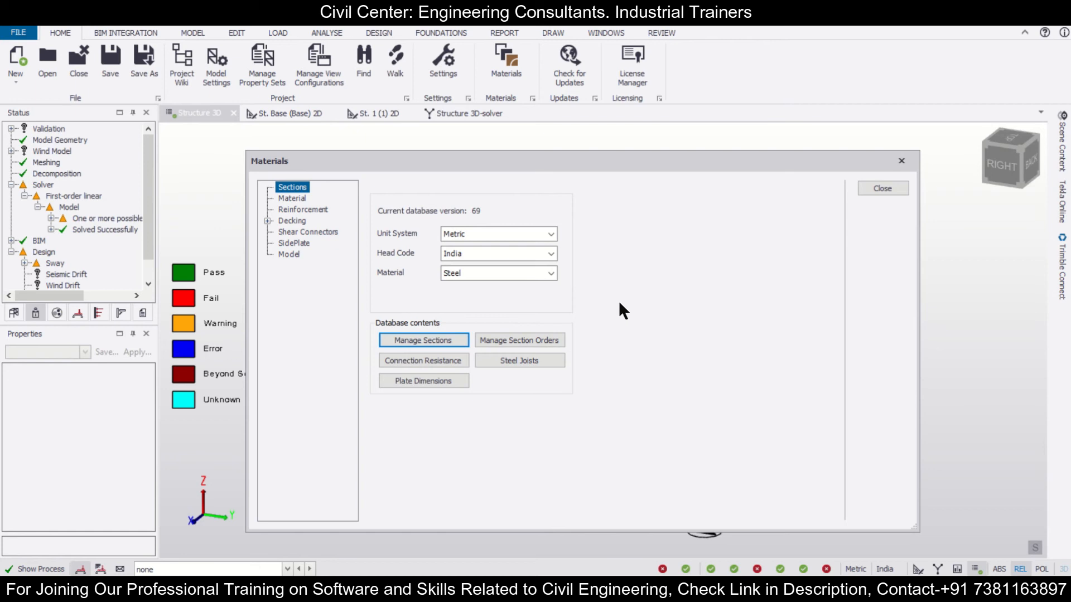
mouse_move(622, 305)
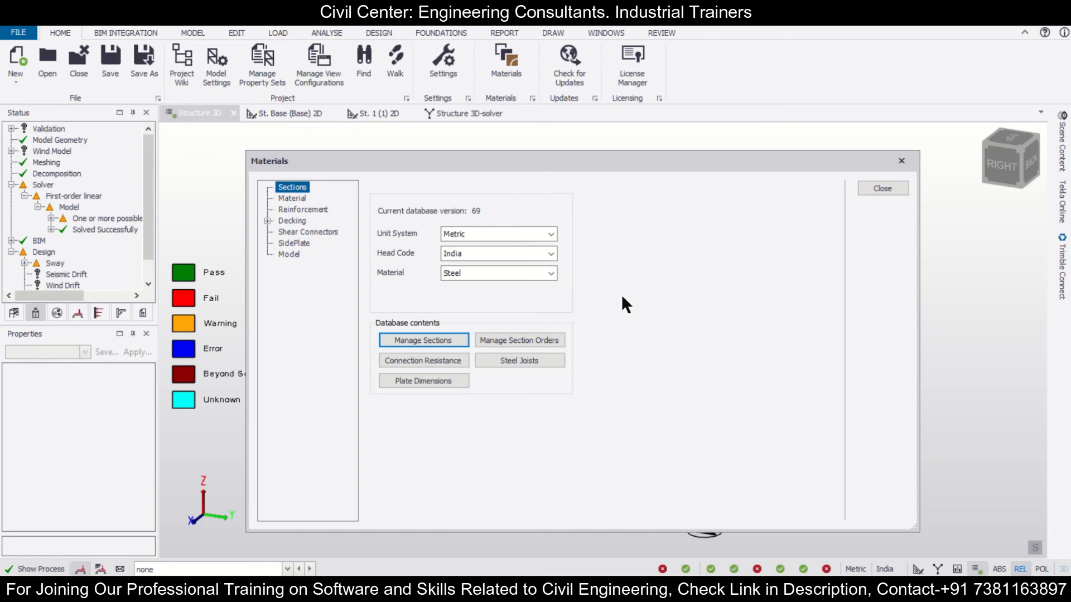
mouse_move(602, 279)
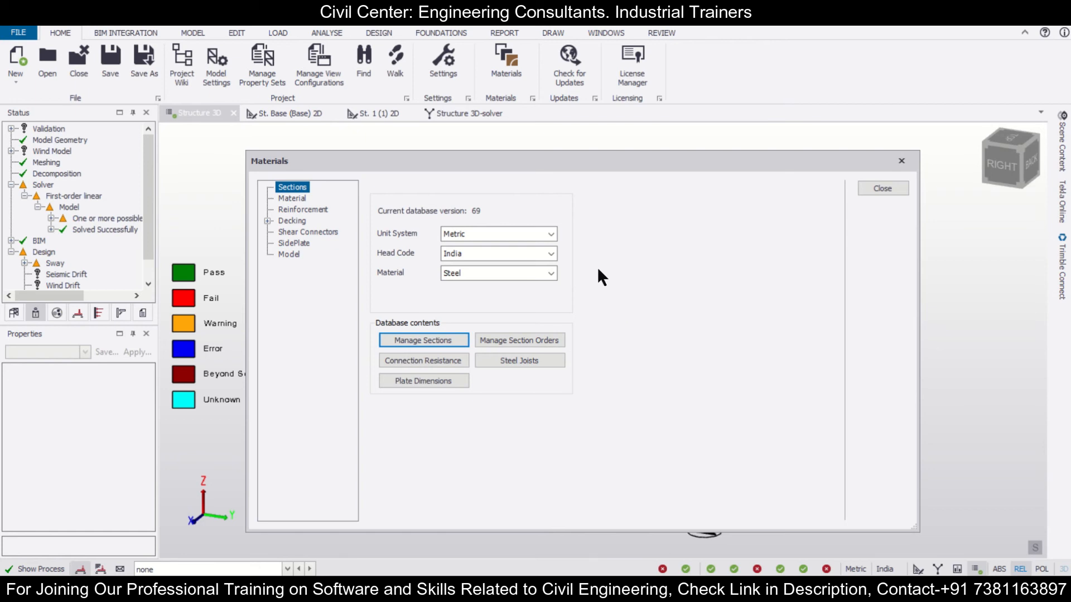
mouse_move(533, 496)
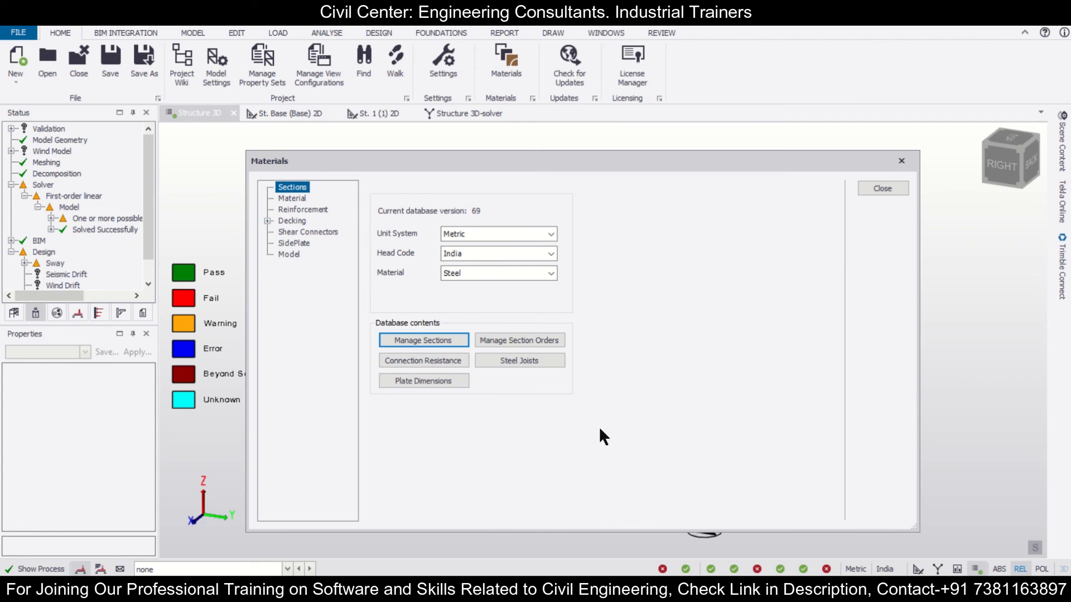
mouse_move(592, 429)
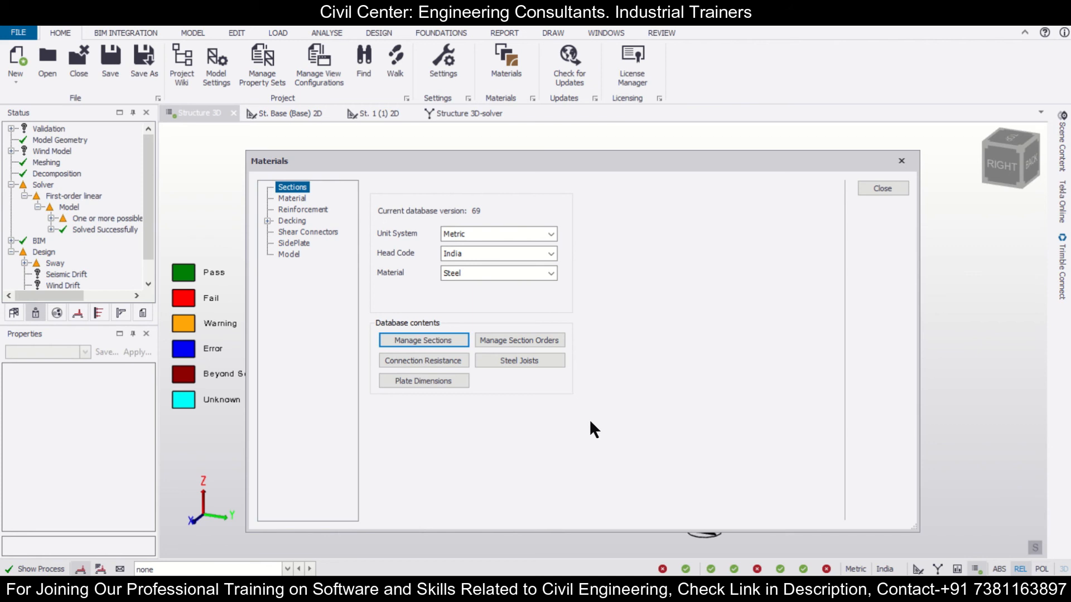